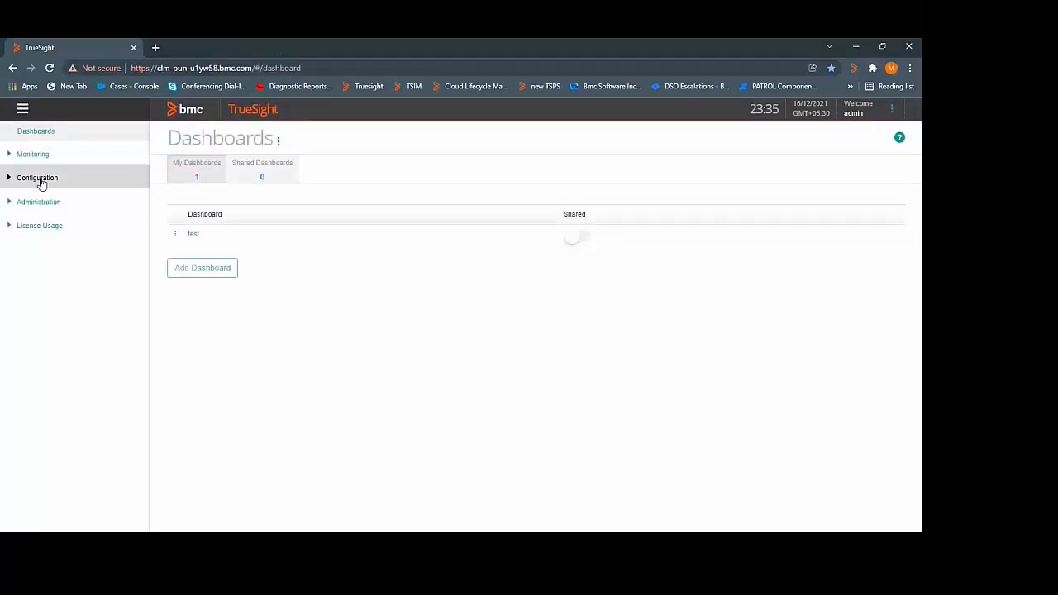
Show the Infrastructure Policies list from the Configuration navigation section.
click(36, 179)
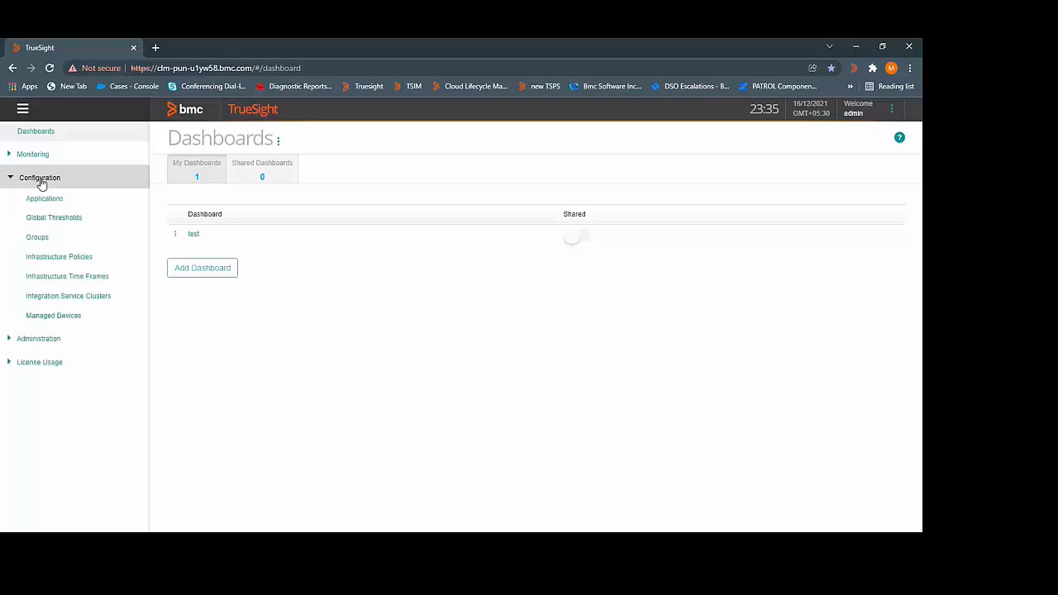
click(59, 256)
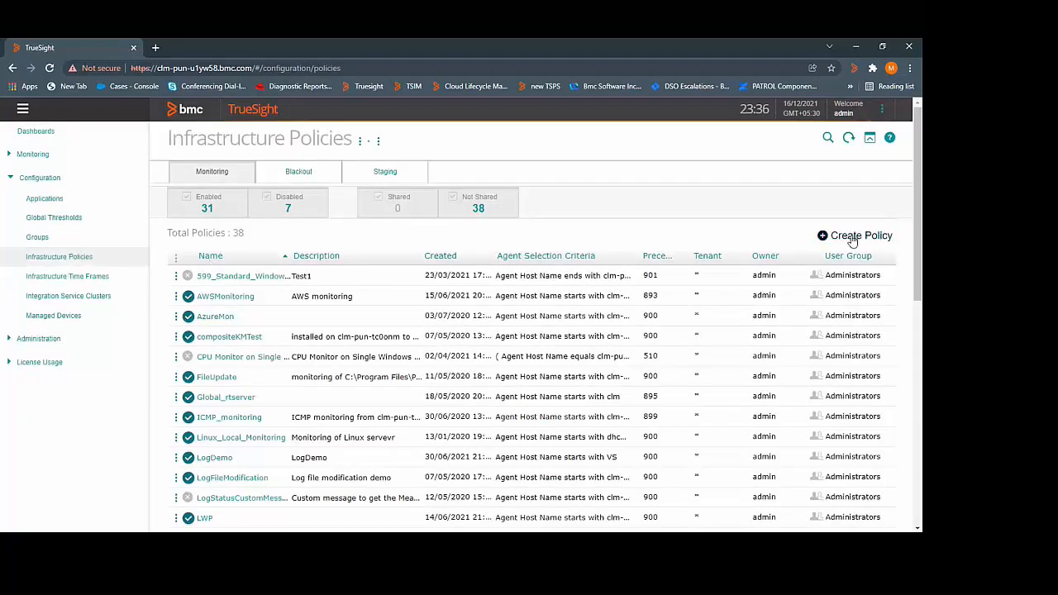
Create a new policy named filesystem_monitoring with a demo description and Enable Policy turned on.
click(860, 235)
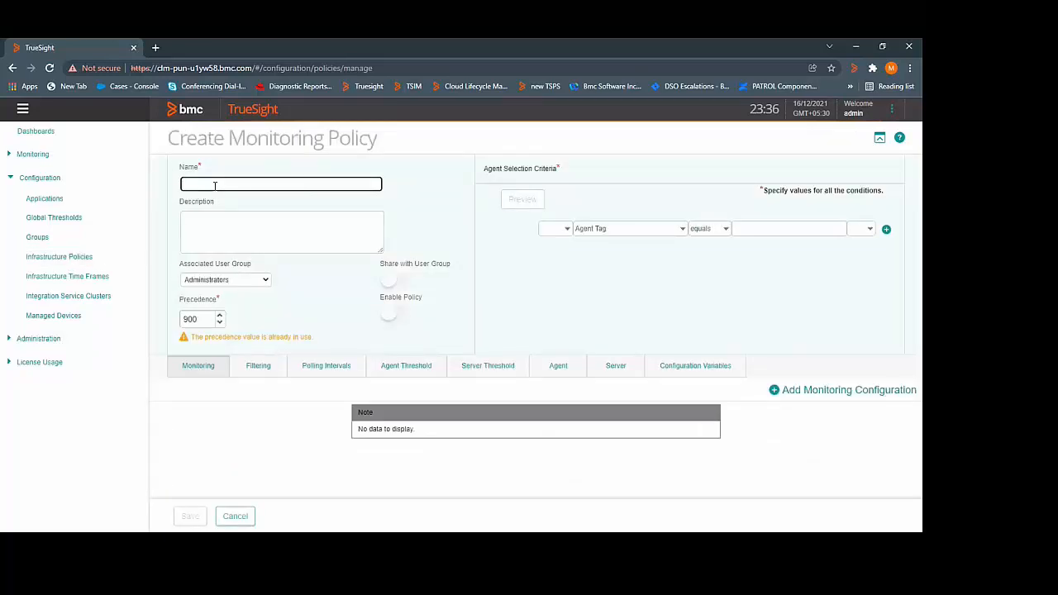
text(filesystem_monitoring)
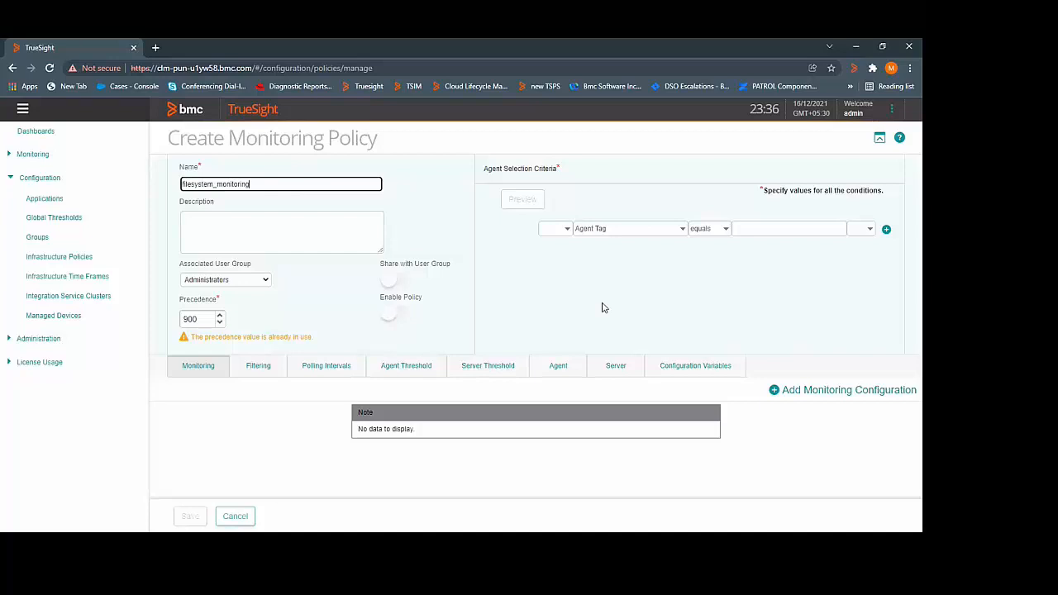
mouse_move(638, 285)
text(clm-aus)
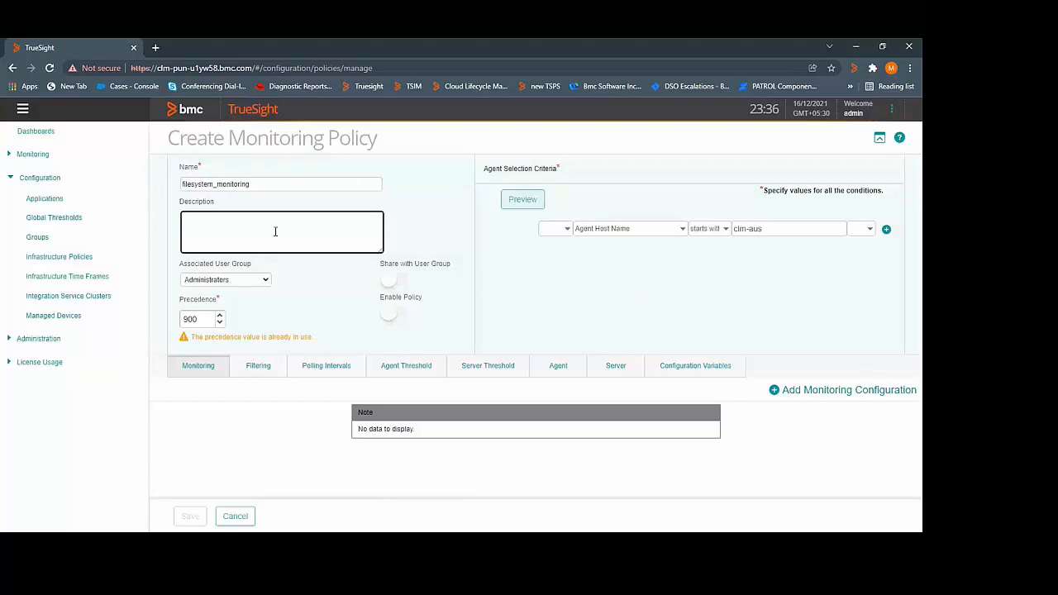
click(389, 313)
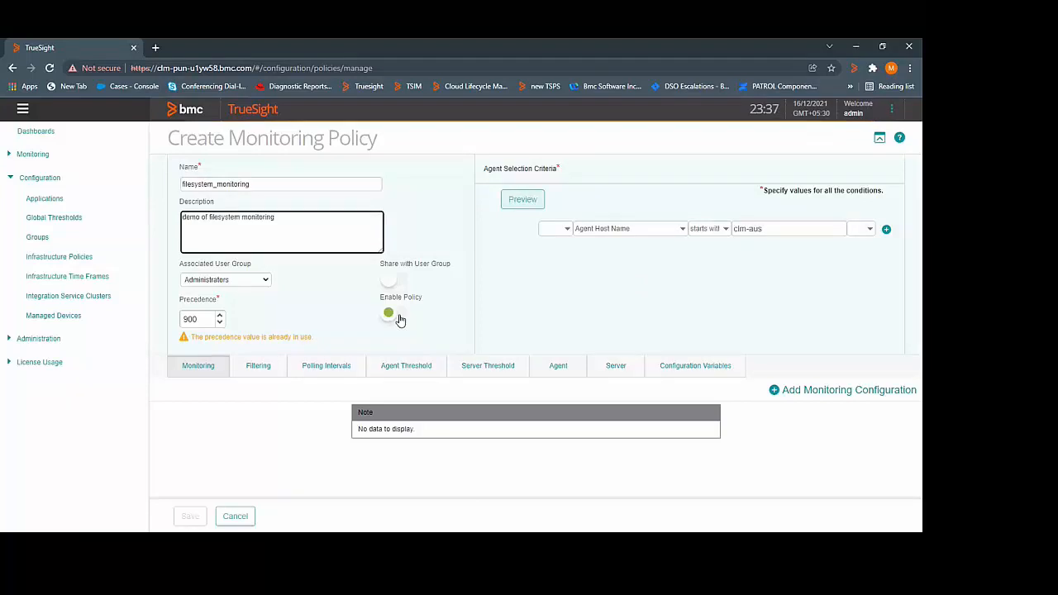
click(393, 313)
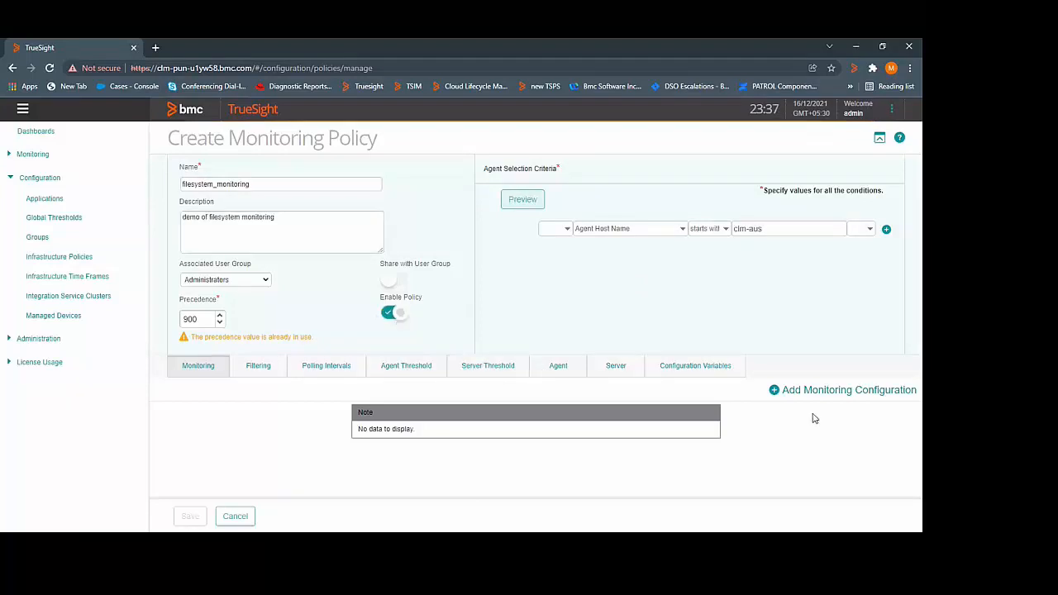
mouse_move(813, 397)
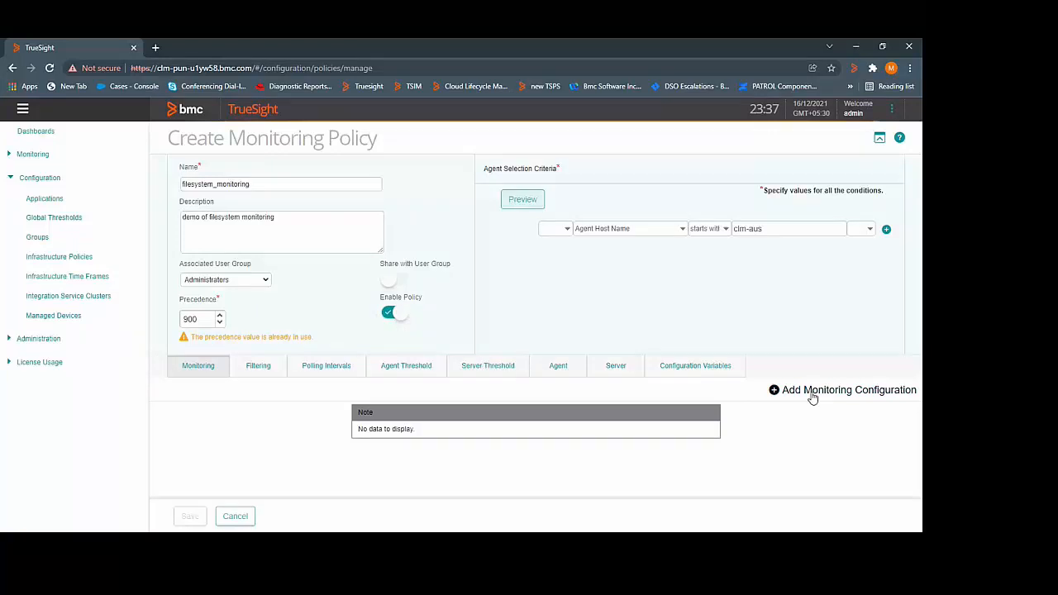
Add a monitoring configuration using the Unix Storage profile and Filesystem monitor type, then start an inclusion/exclusion rule.
click(843, 390)
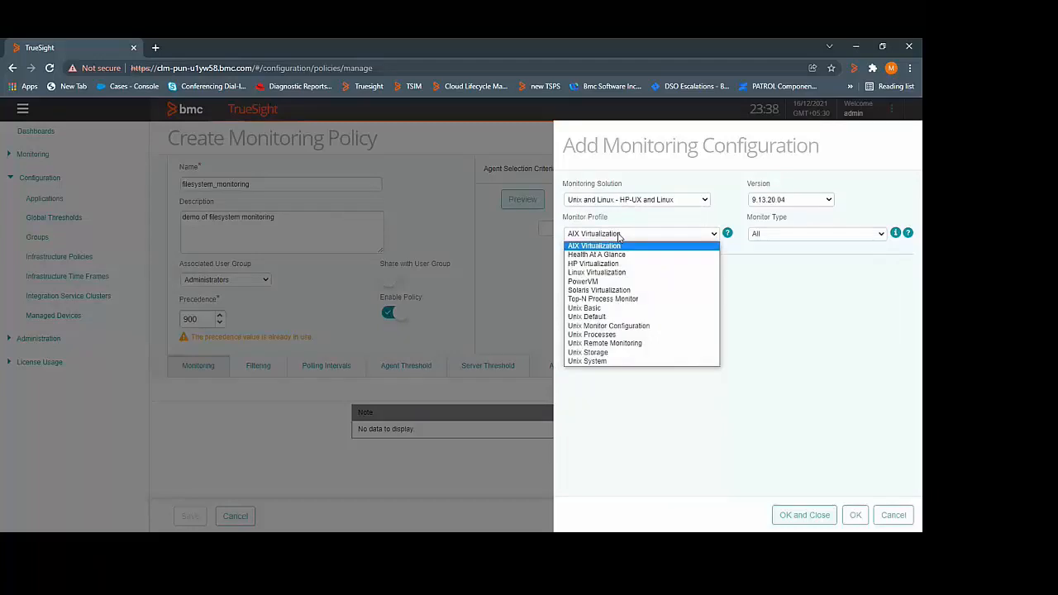
click(589, 353)
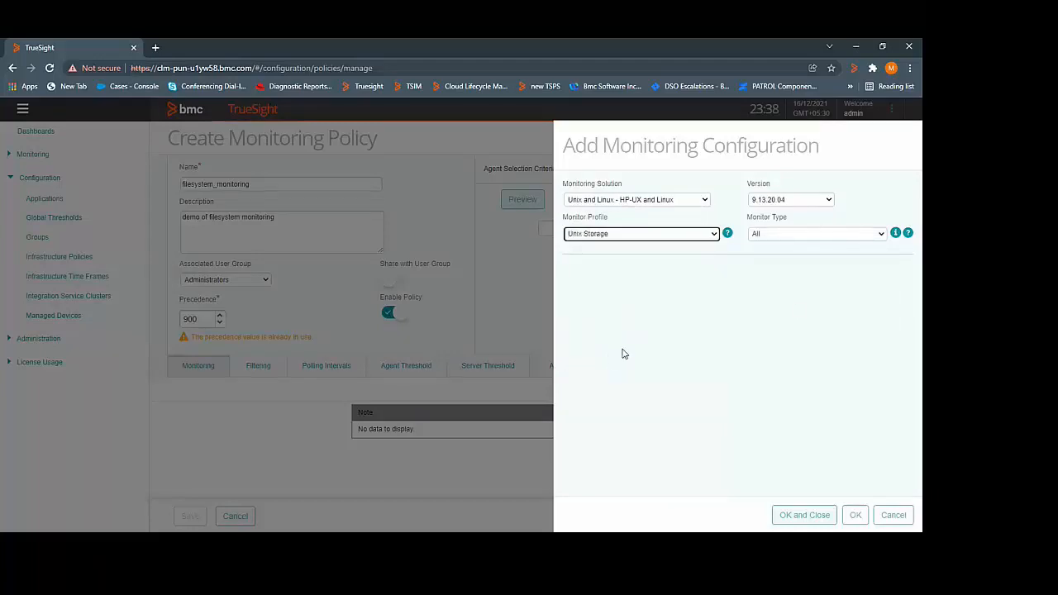
click(817, 233)
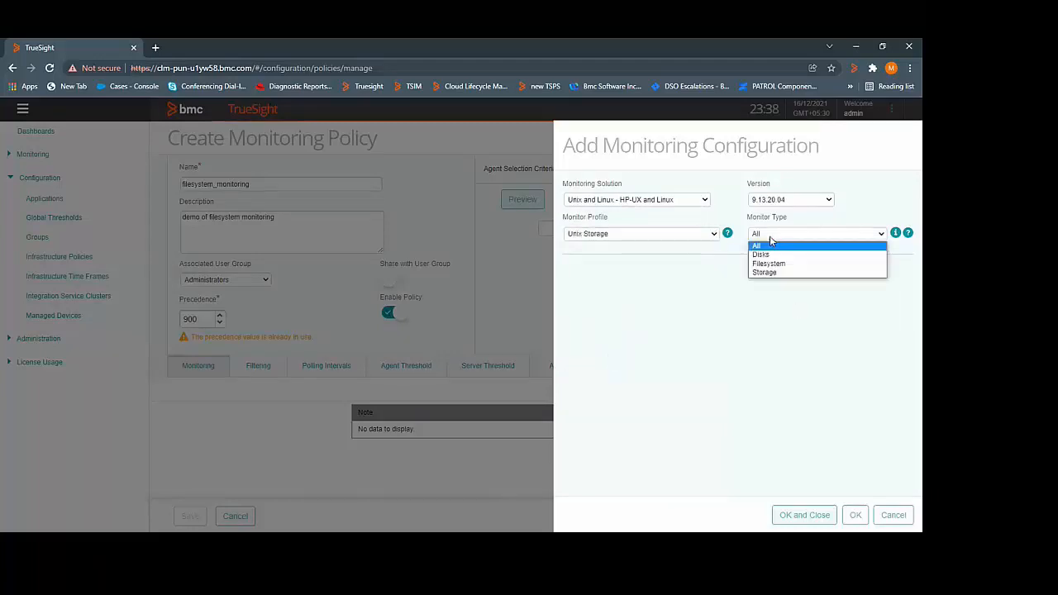
click(767, 263)
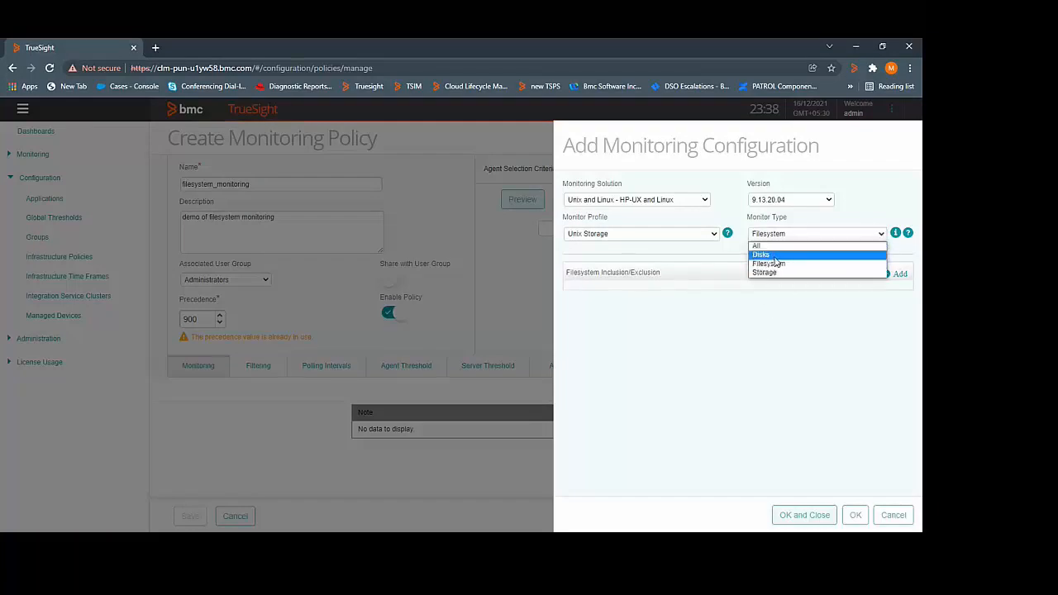
mouse_move(763, 273)
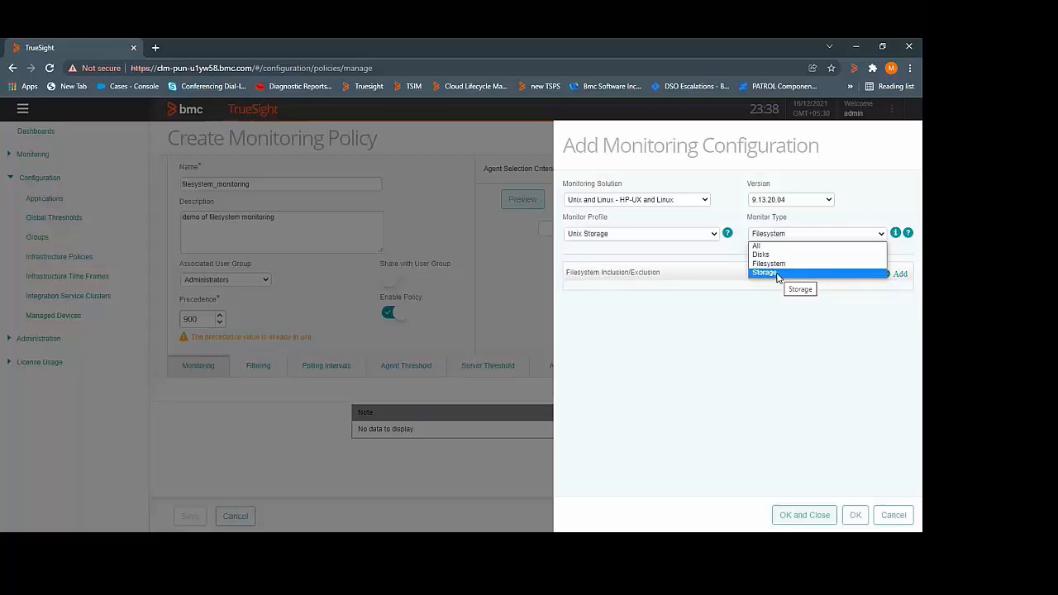
click(817, 233)
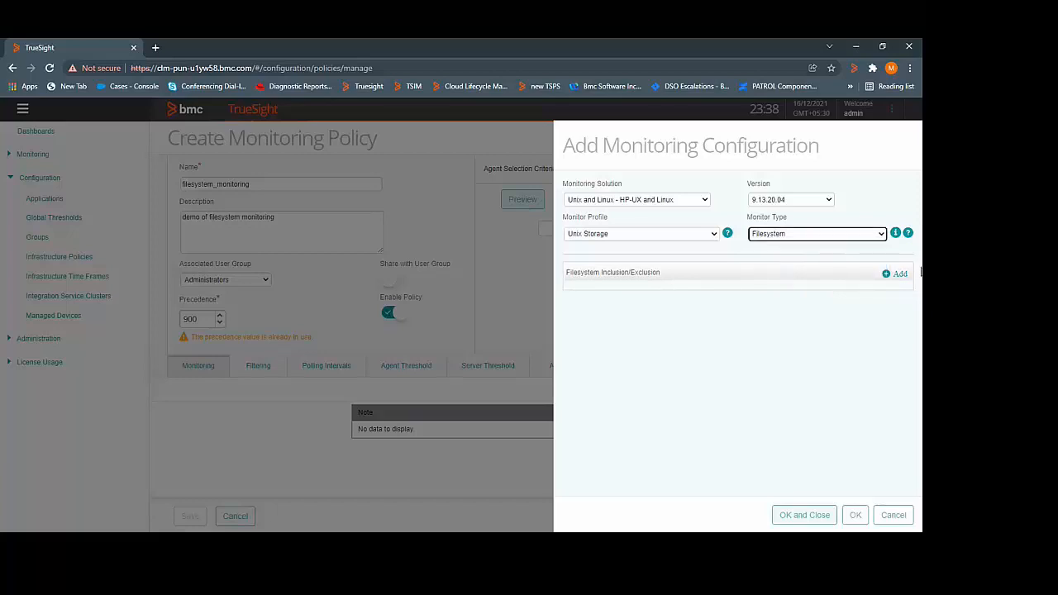
mouse_move(886, 275)
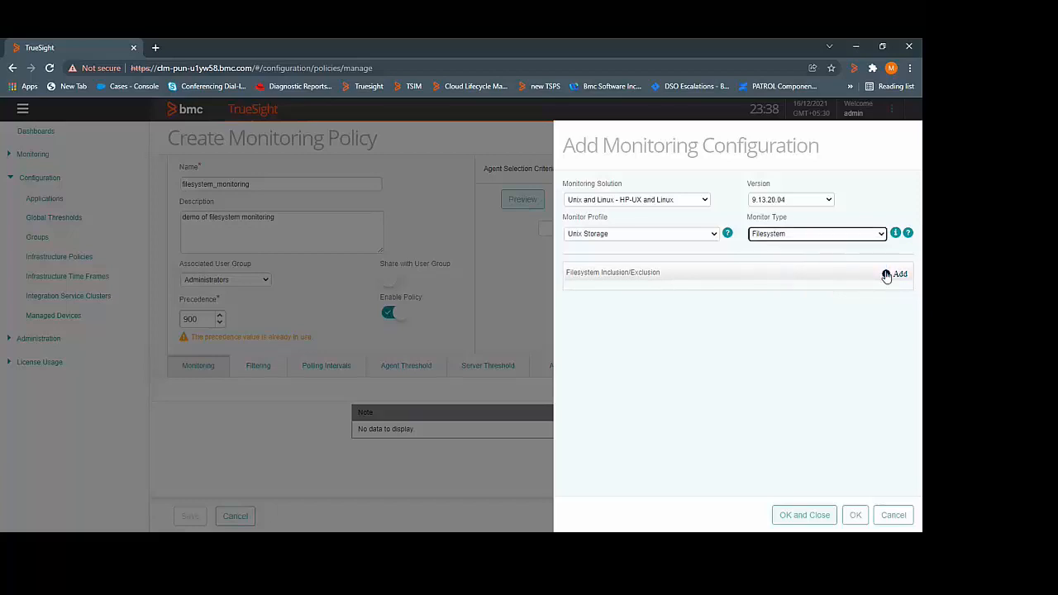
click(900, 275)
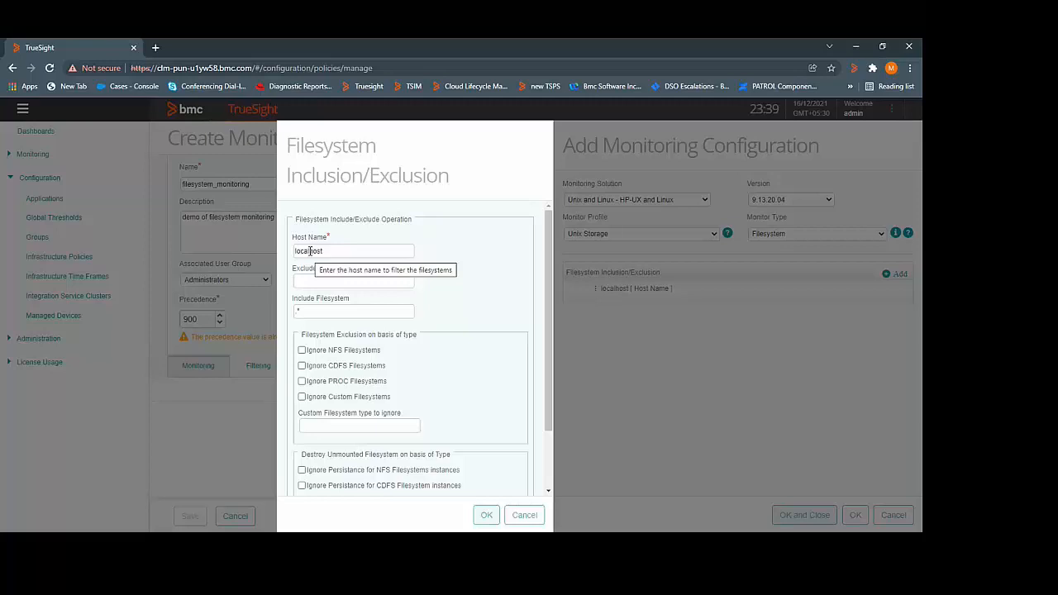
mouse_move(354, 281)
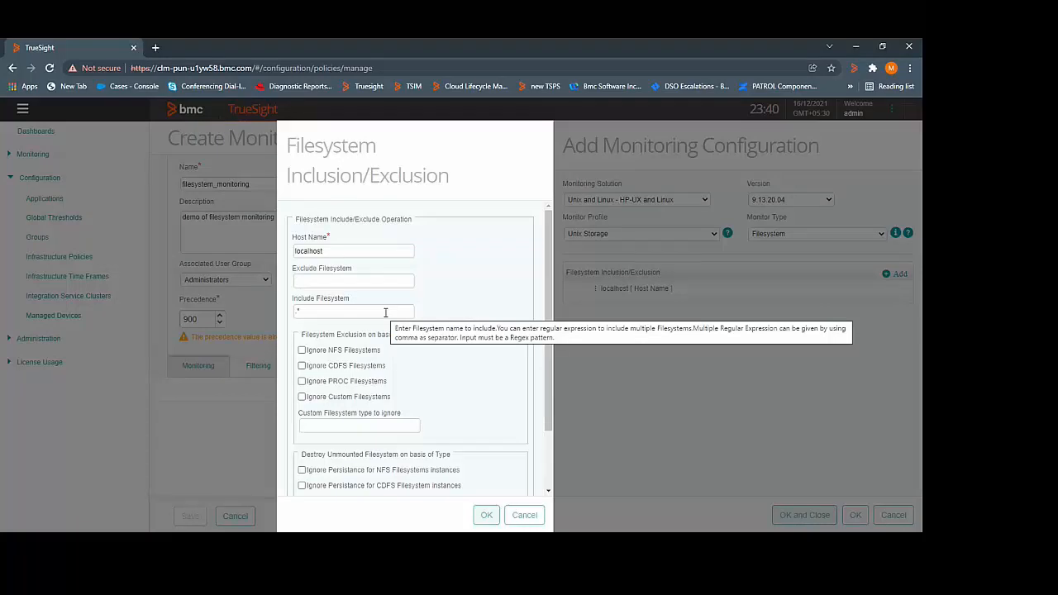
Confirm the inclusion rule covering all filesystems (*) on localhost and add the configuration to the policy.
scroll(down, 3)
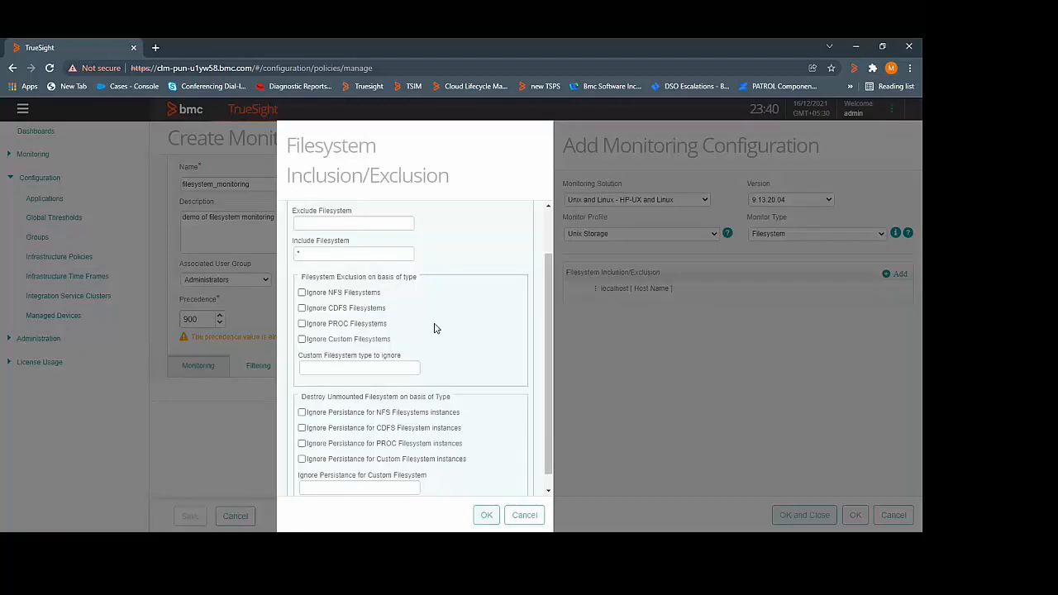
mouse_move(344, 301)
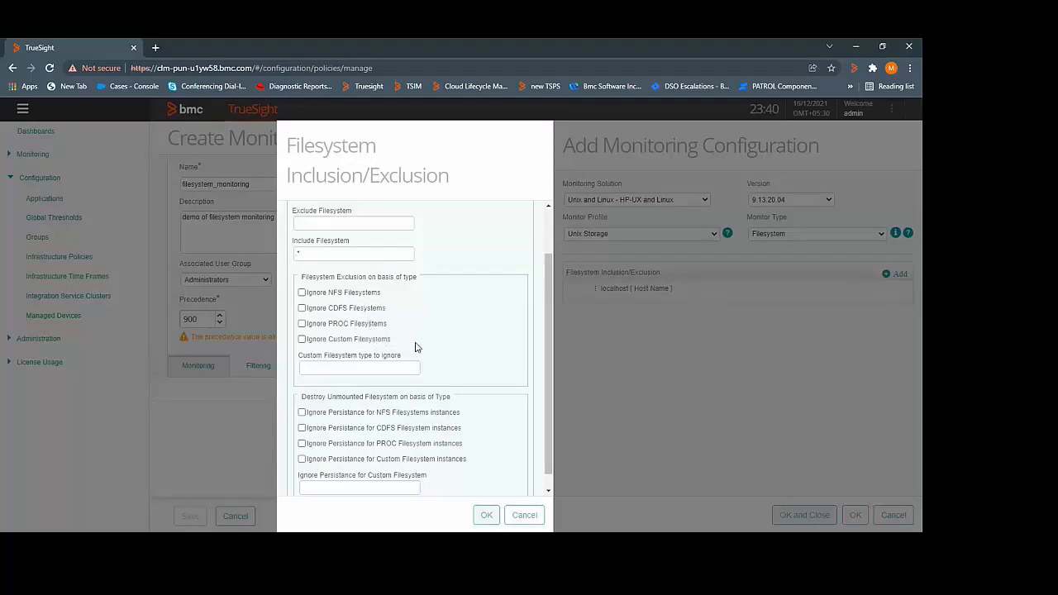
mouse_move(359, 367)
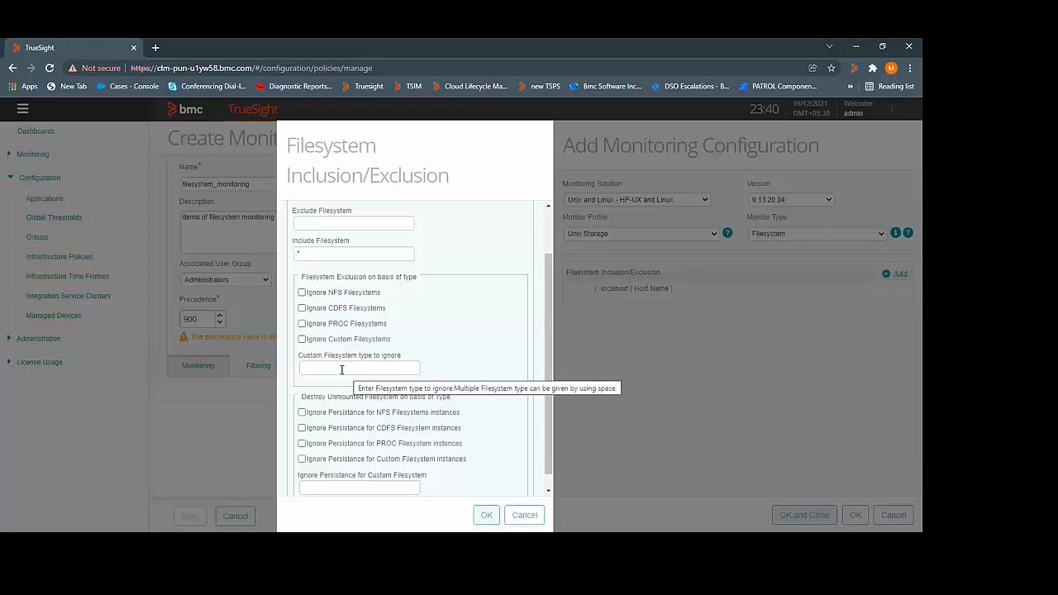
click(486, 516)
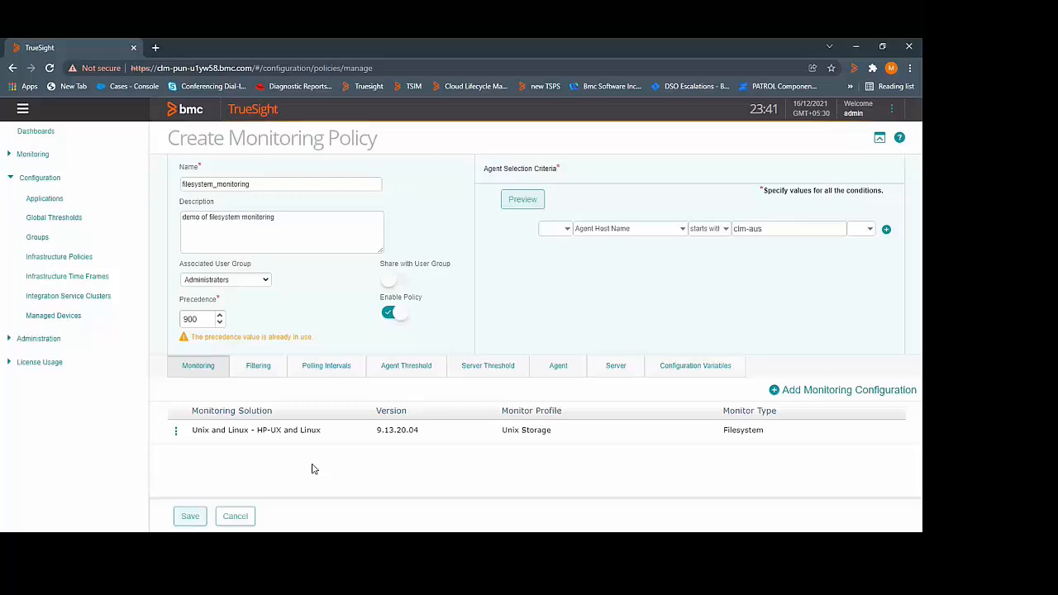
Save the filesystem_monitoring policy so it appears in the policies list.
click(189, 516)
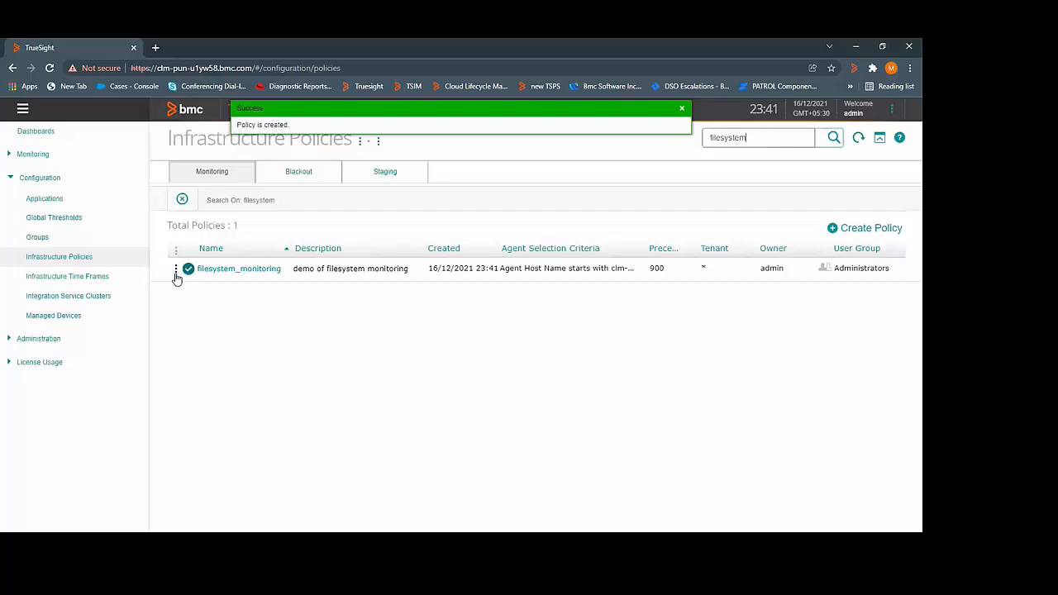
click(176, 272)
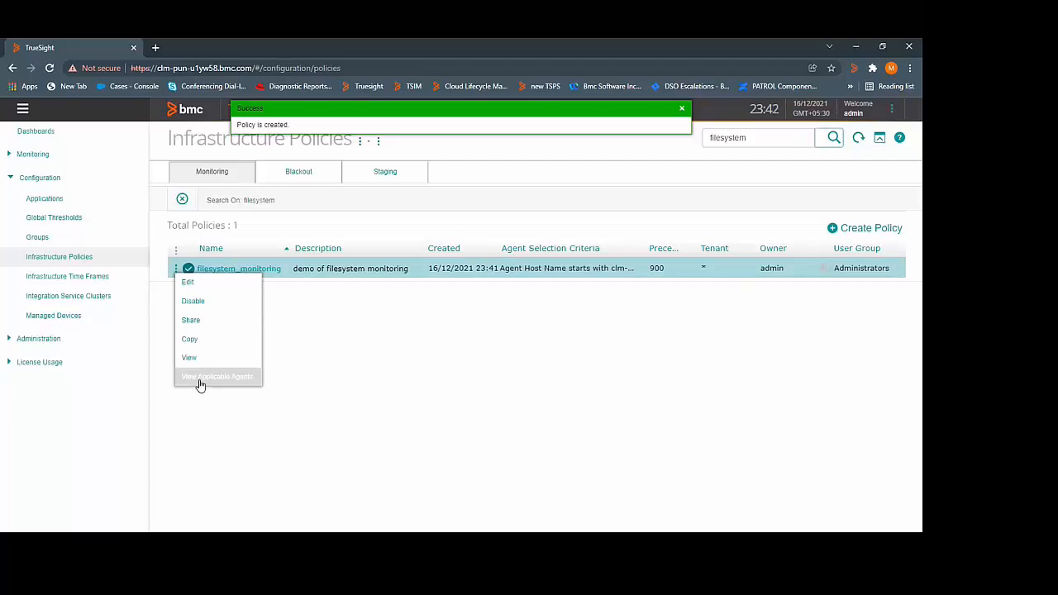
click(36, 177)
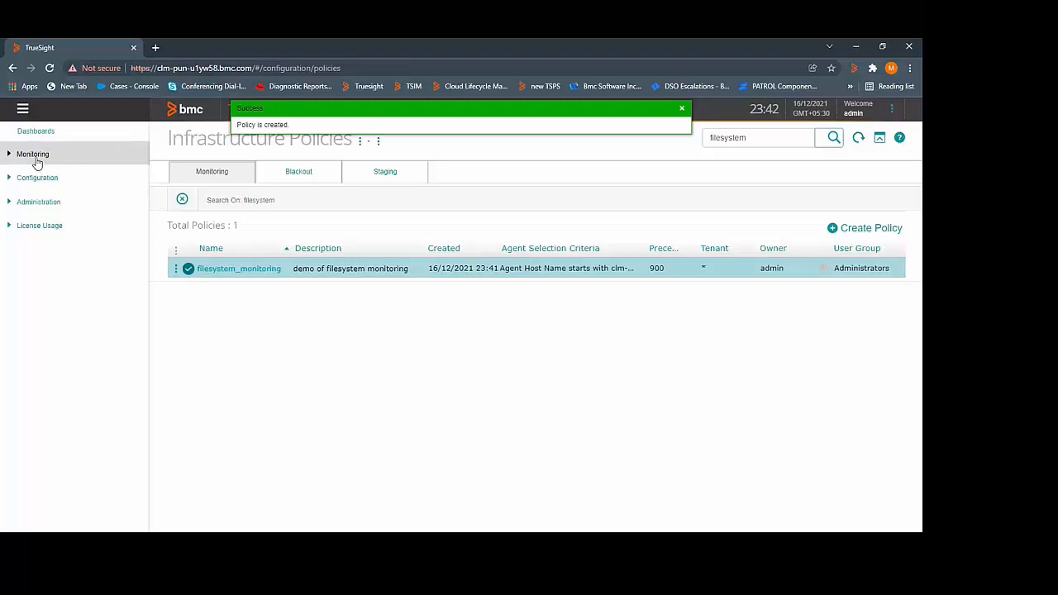
Go to Monitoring > Devices and show the details of device clm-aus-tvohl3.bmc.com.
click(33, 154)
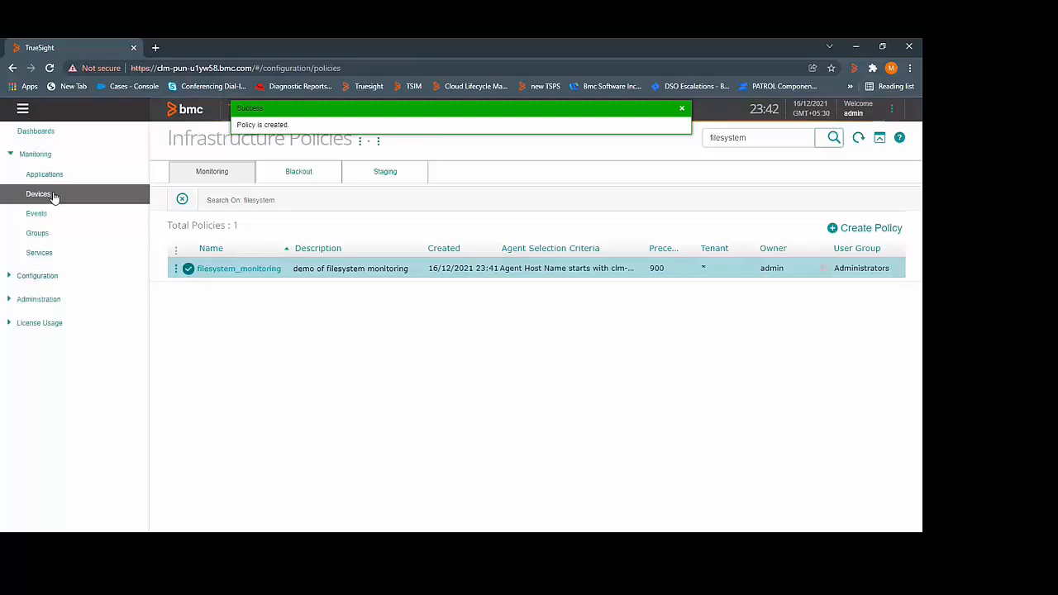
click(38, 194)
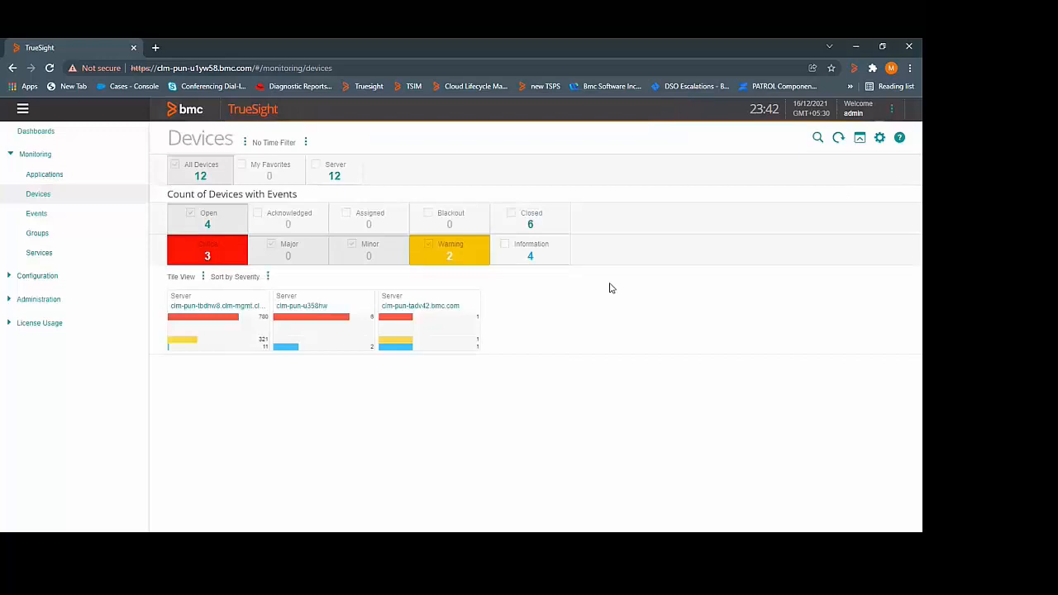
click(817, 137)
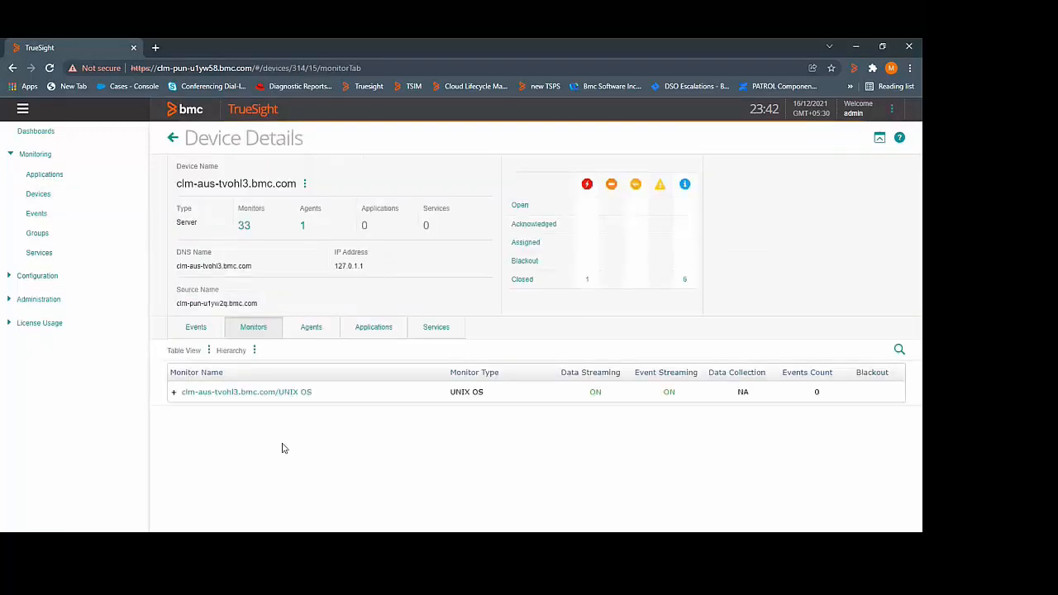
mouse_move(301, 415)
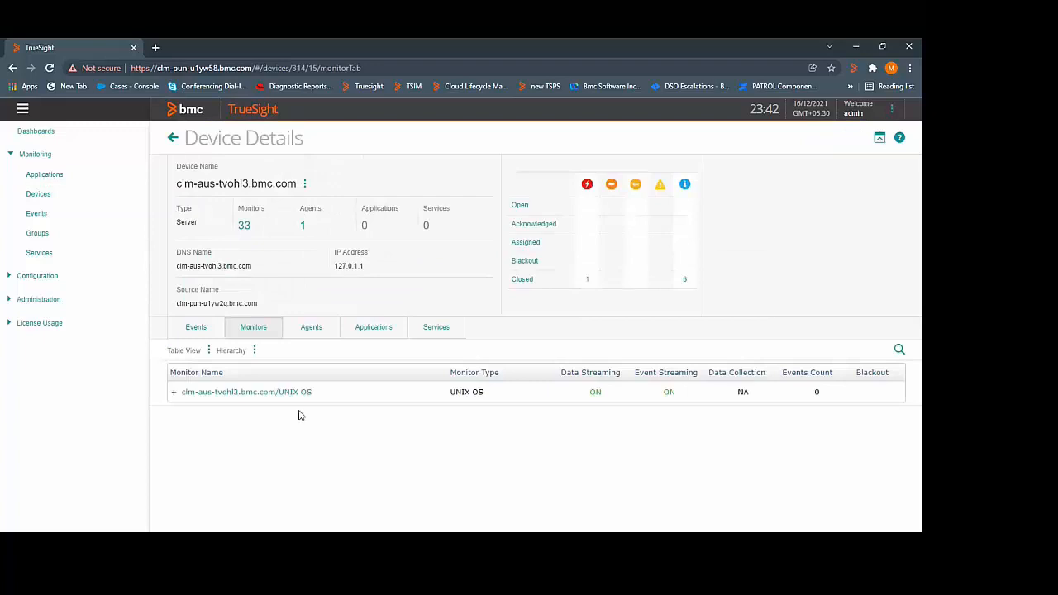
Expand UNIX OS > STORAGE > Filesystem to list the device's individual filesystem monitor instances.
click(174, 392)
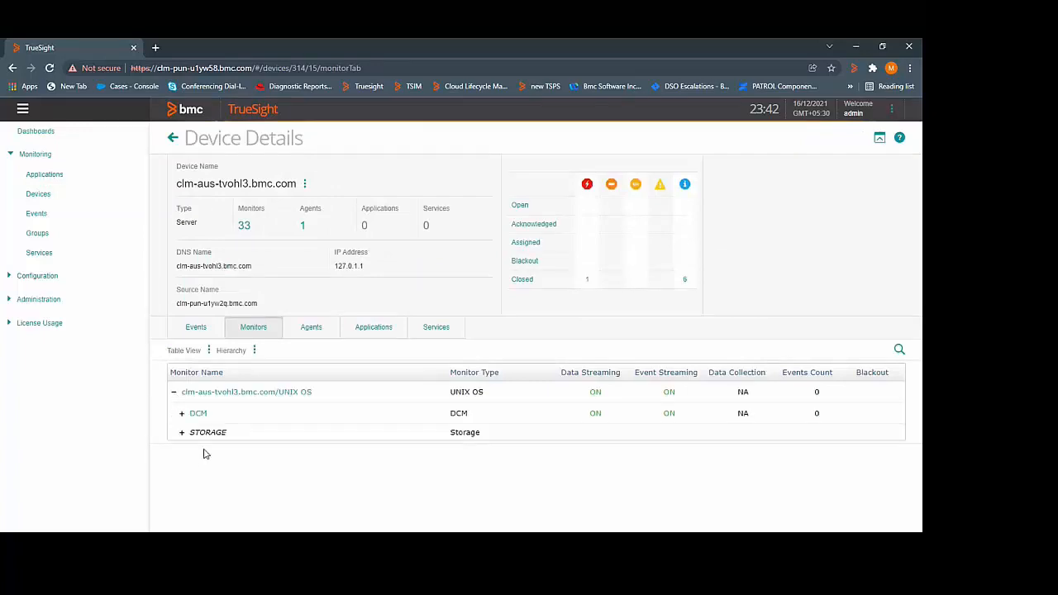
click(182, 431)
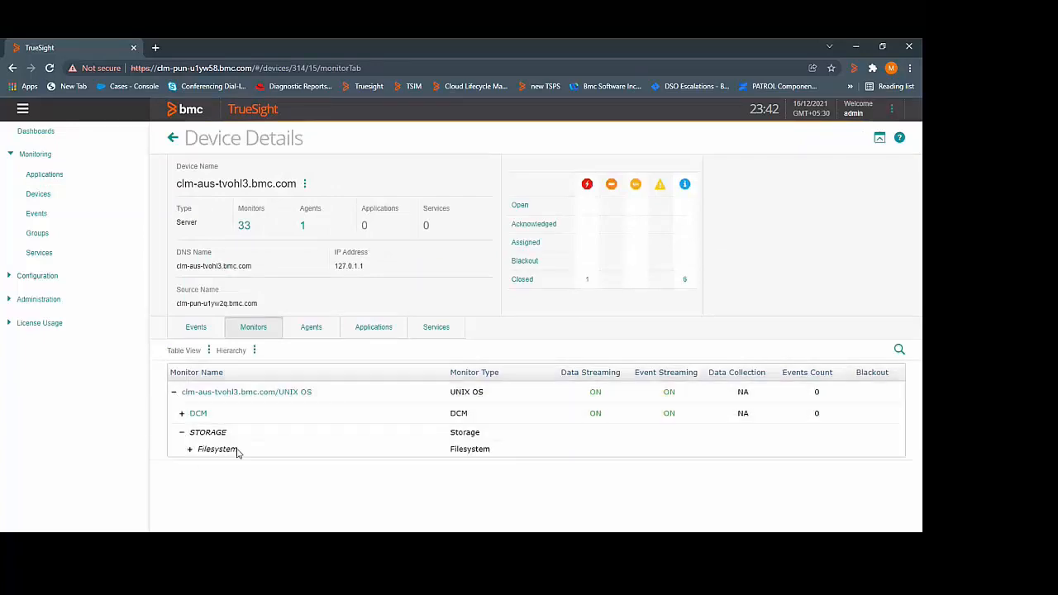
click(189, 449)
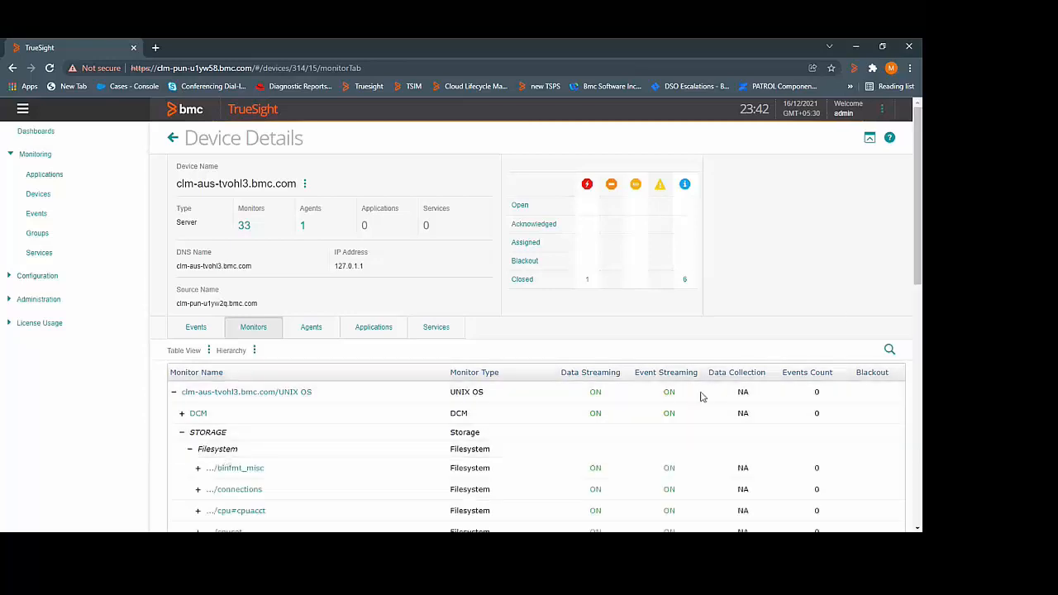
scroll(down, 3)
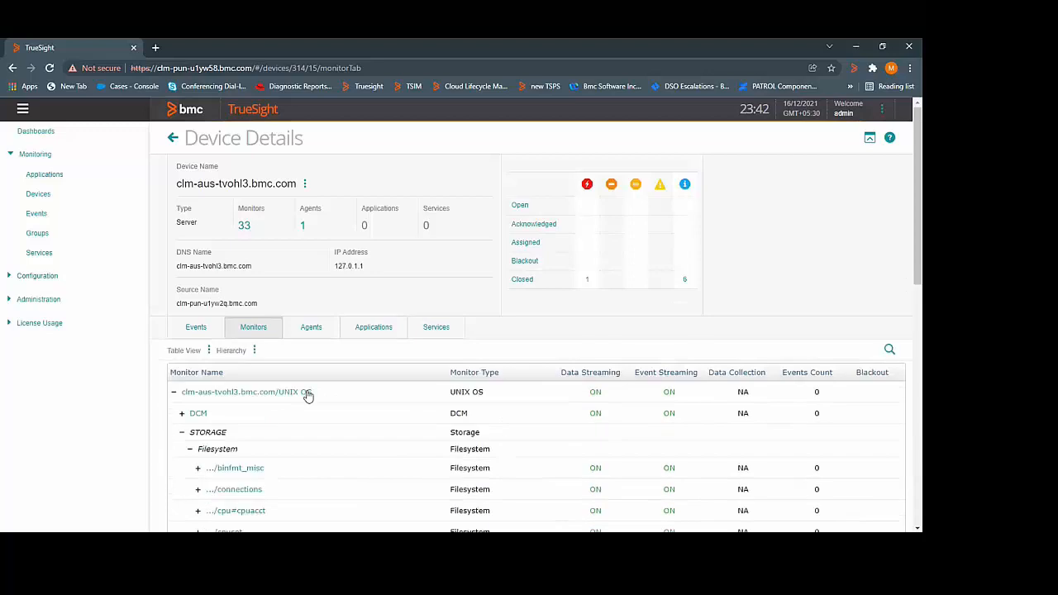
mouse_move(353, 486)
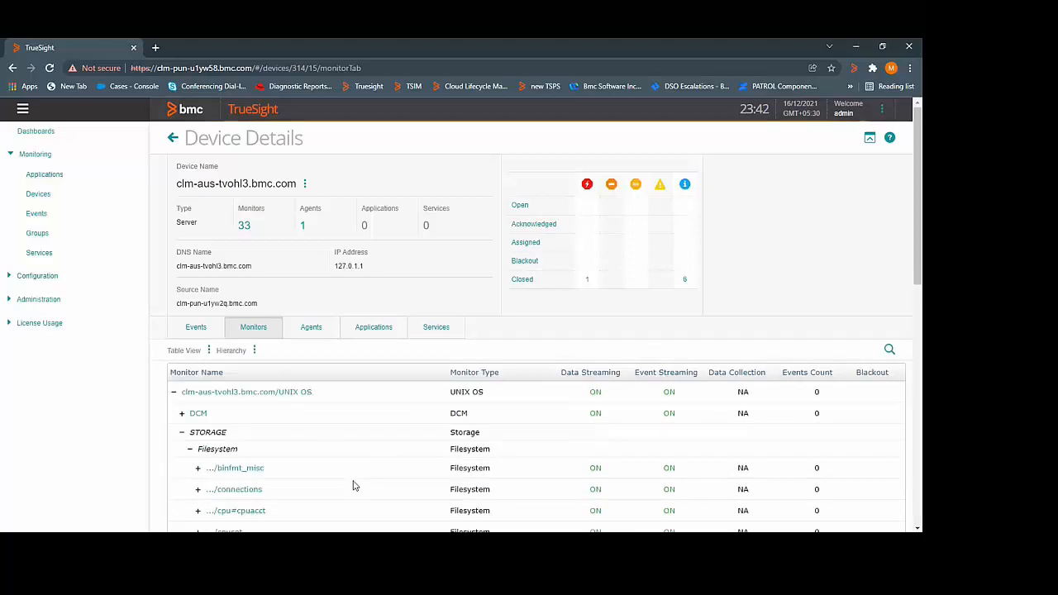